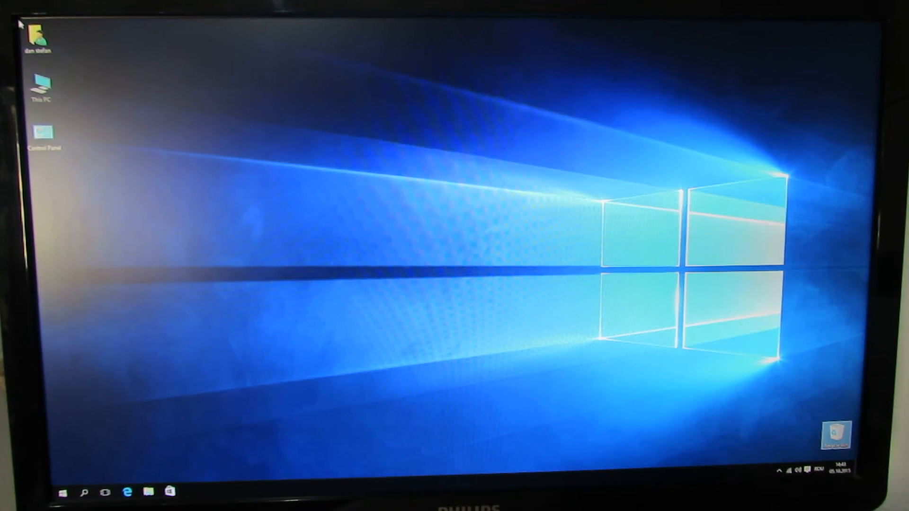
mouse_move(621, 132)
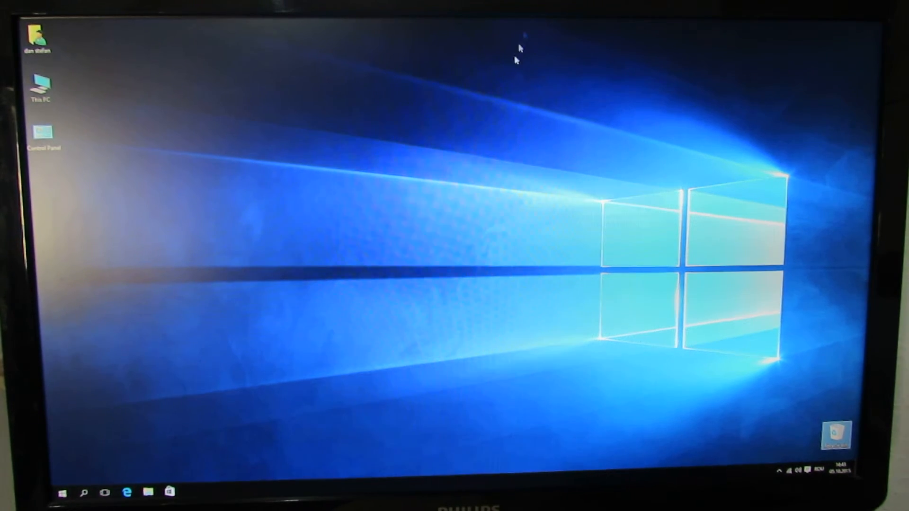
mouse_move(203, 194)
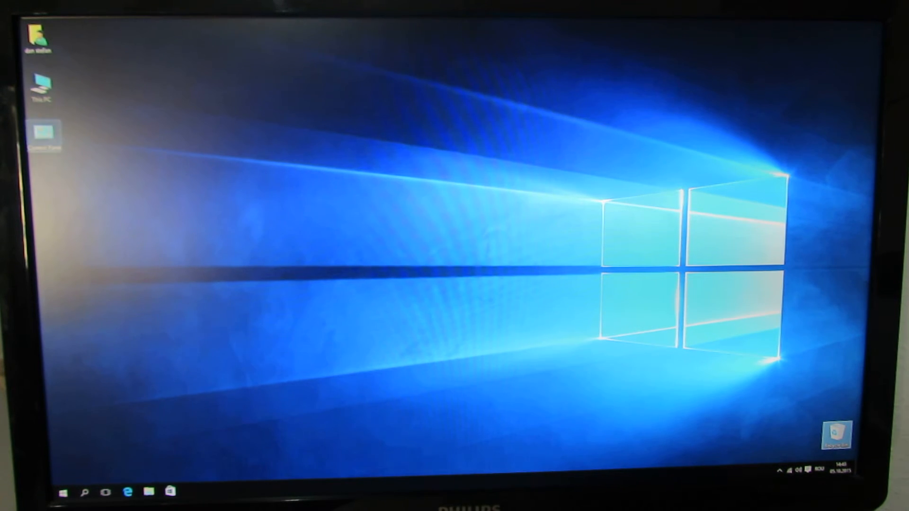
mouse_move(667, 58)
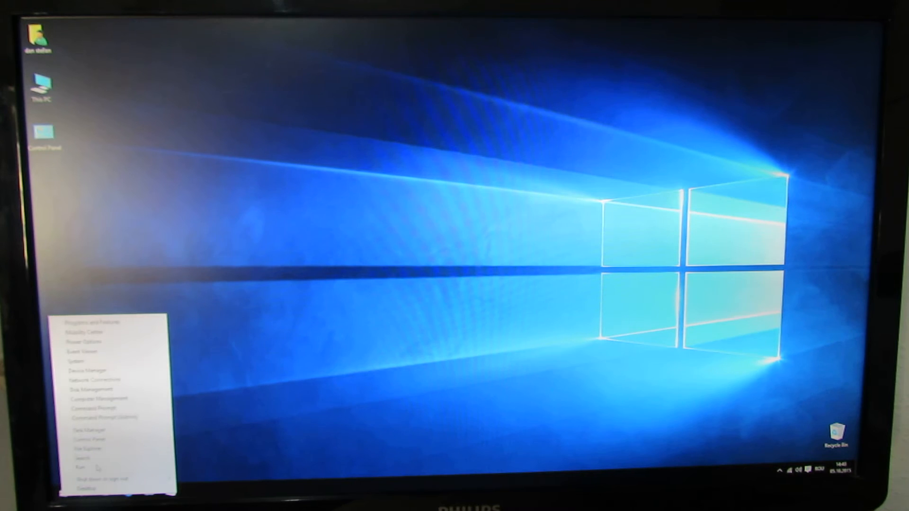
Open Control Panel's System page, showing Windows 10 Home, the Intel Atom processor and 2 GB RAM
click(80, 468)
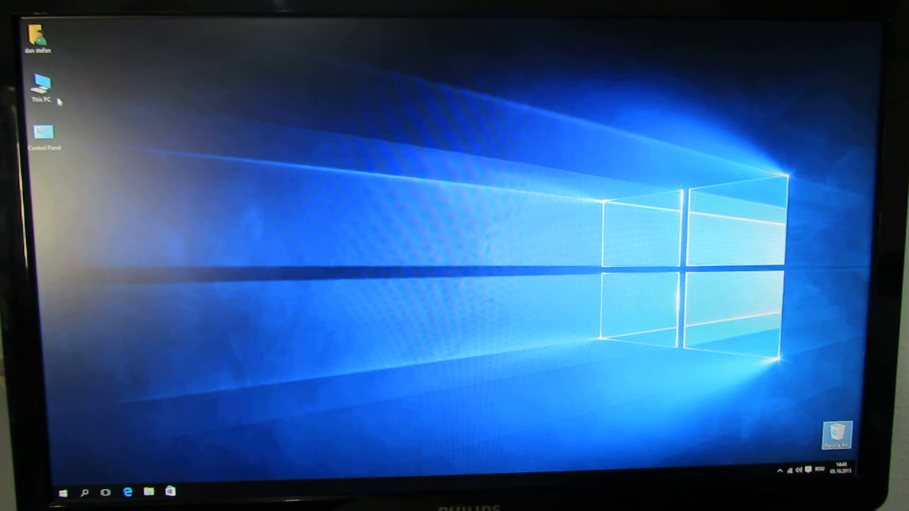
double_click(43, 131)
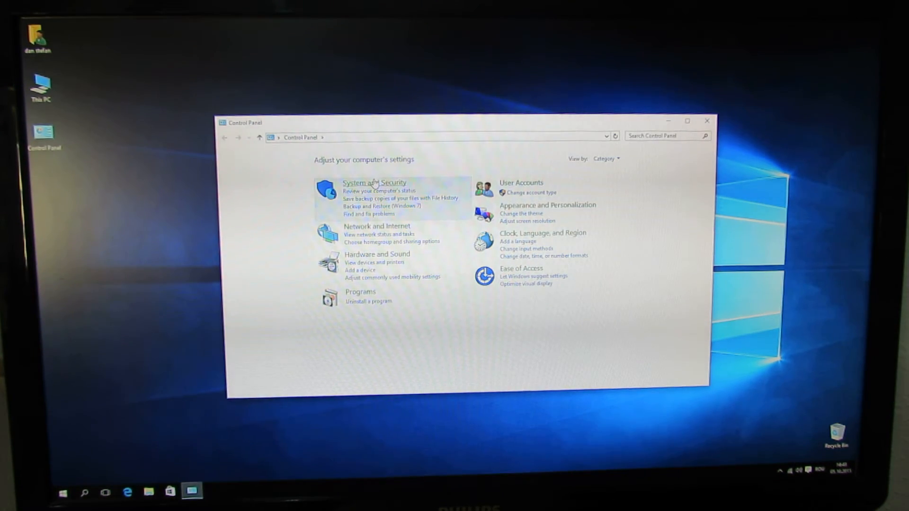
click(374, 183)
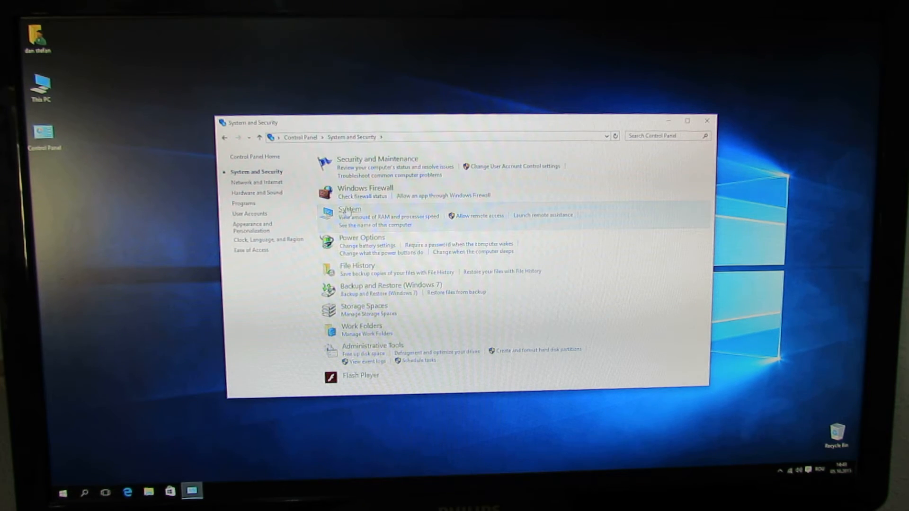
click(350, 209)
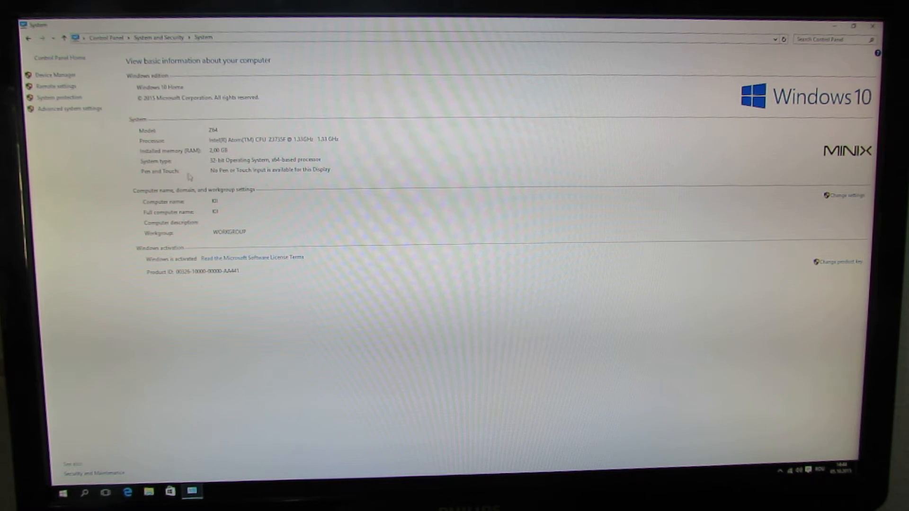
mouse_move(397, 389)
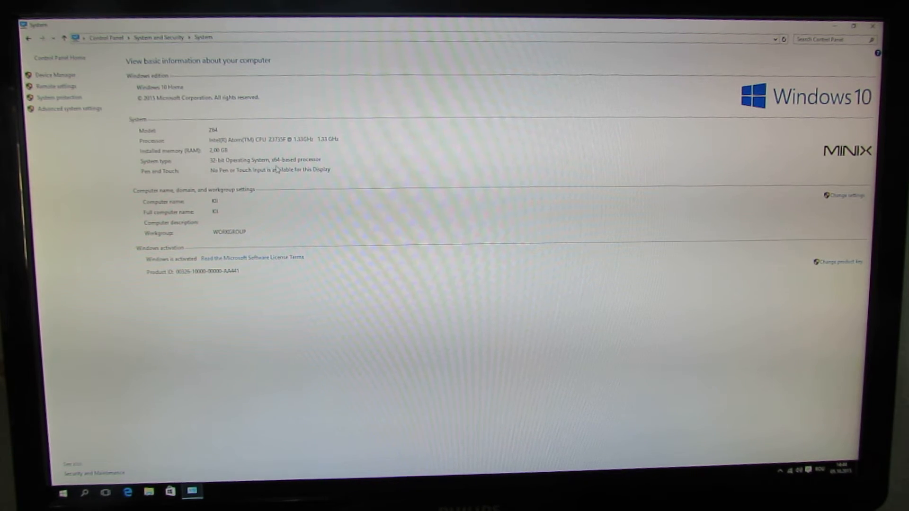
mouse_move(498, 277)
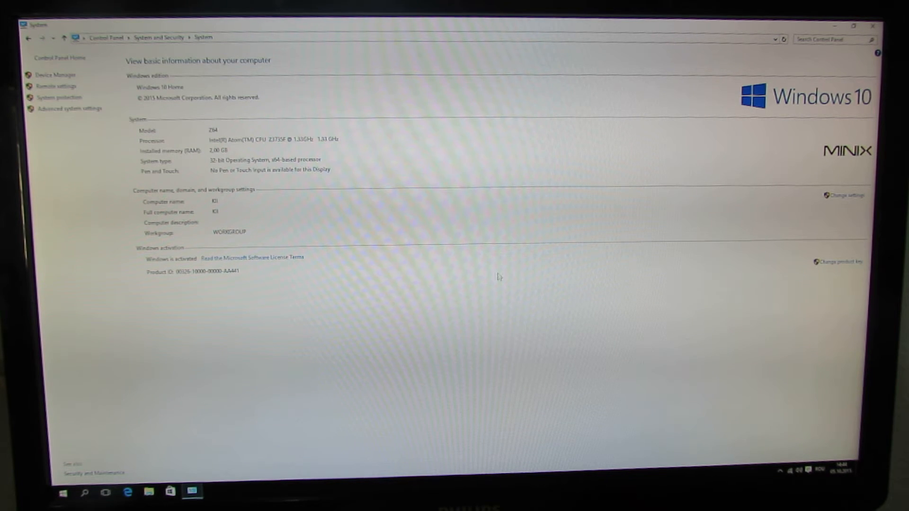
mouse_move(215, 346)
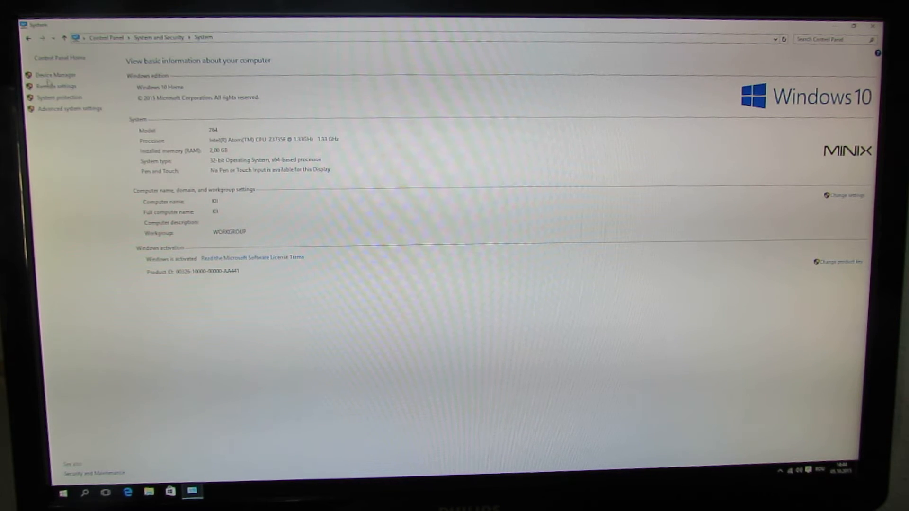
click(54, 75)
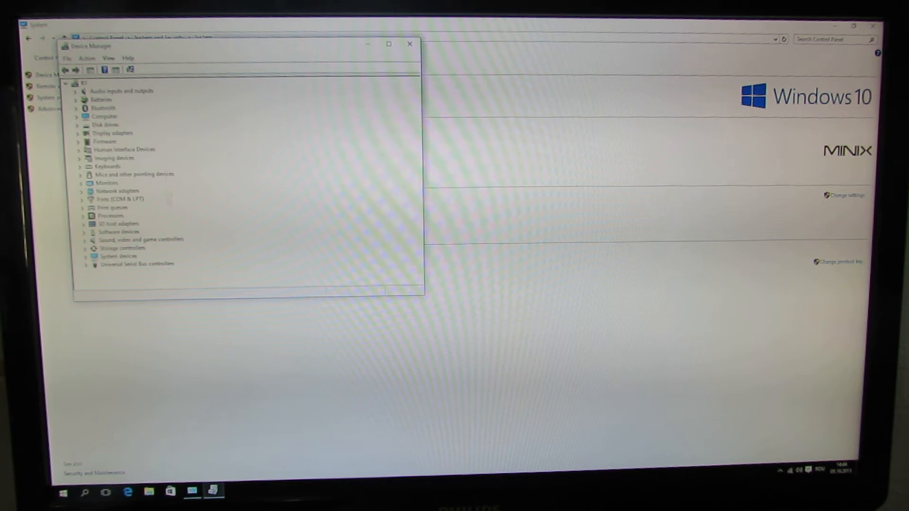
mouse_move(406, 138)
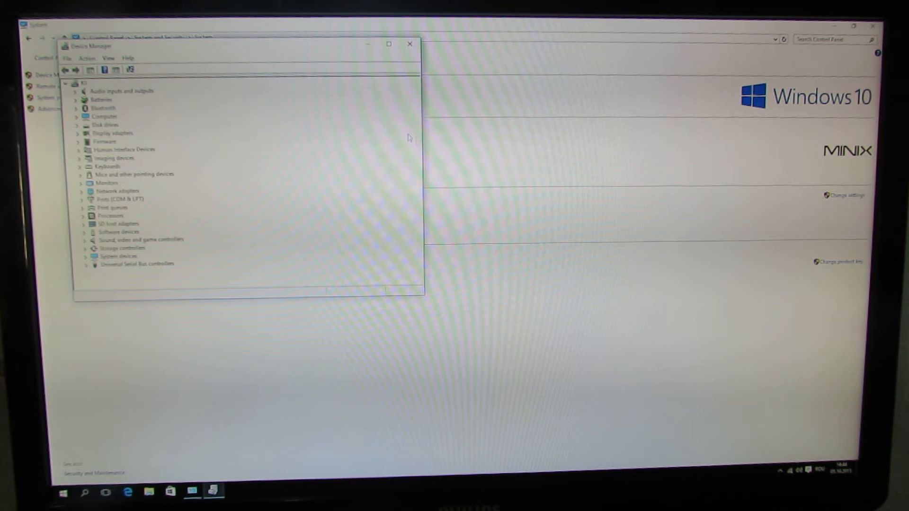
drag(237, 44, 413, 101)
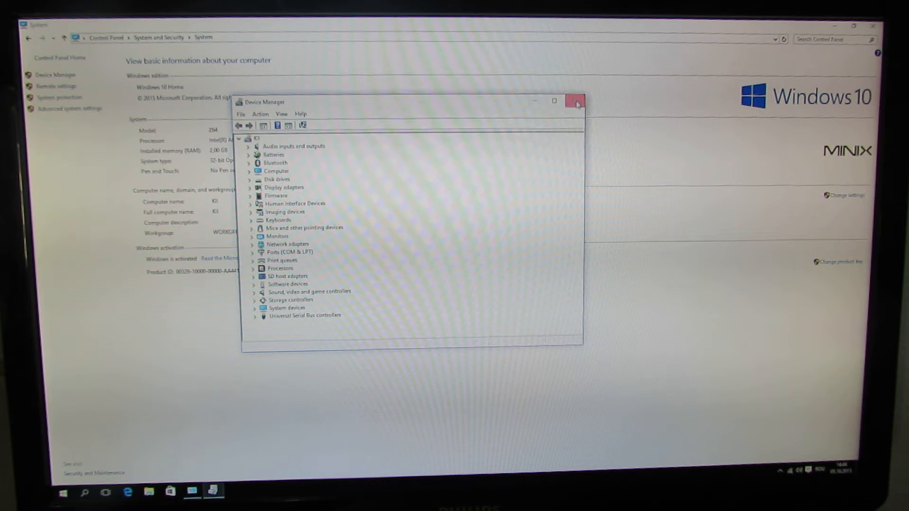
click(576, 101)
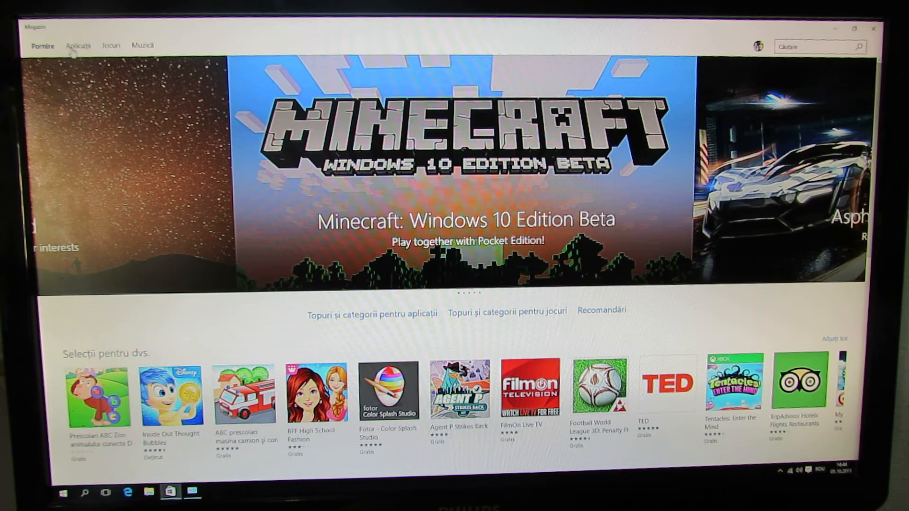
Browse the Apps and Music sections of the Microsoft Store
click(79, 46)
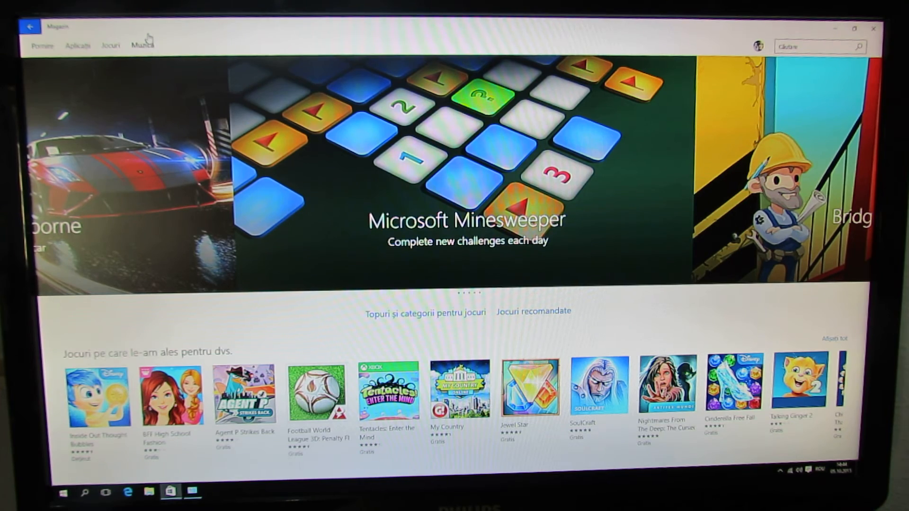
click(142, 46)
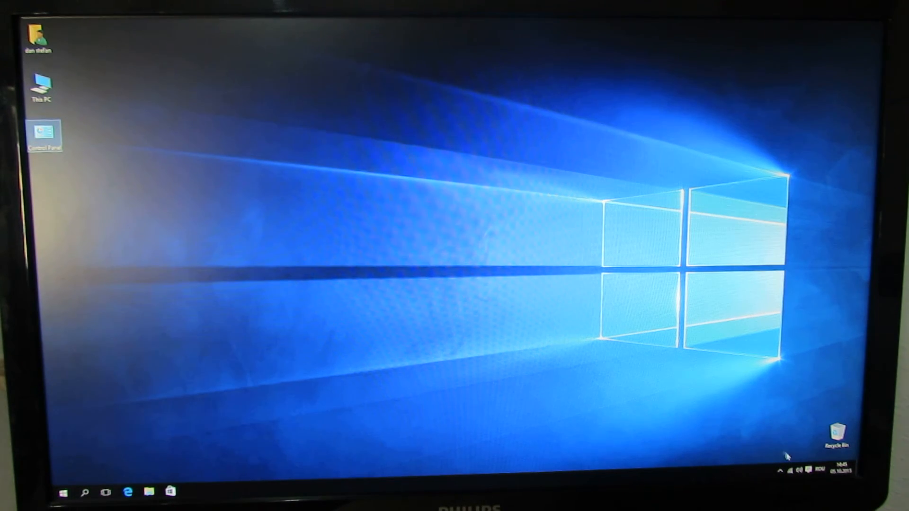
Open Settings and go to the Update & security page
click(808, 470)
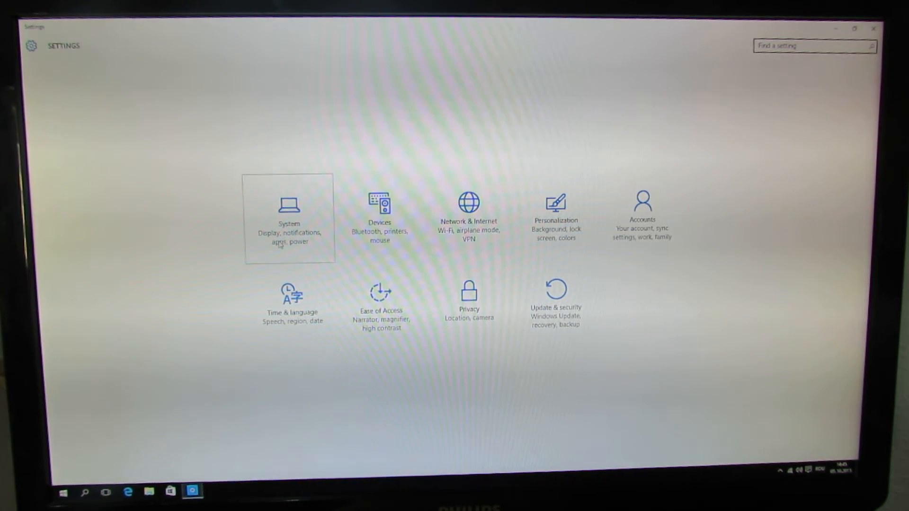
mouse_move(468, 217)
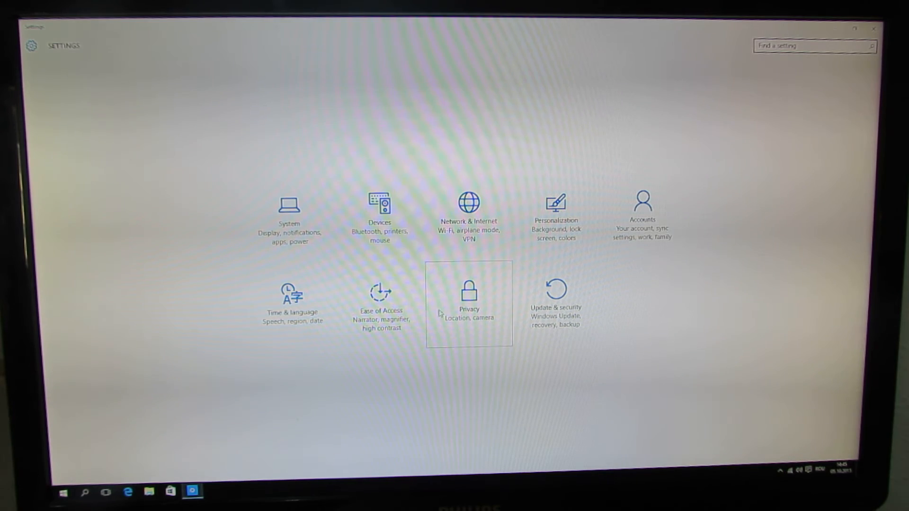
click(468, 298)
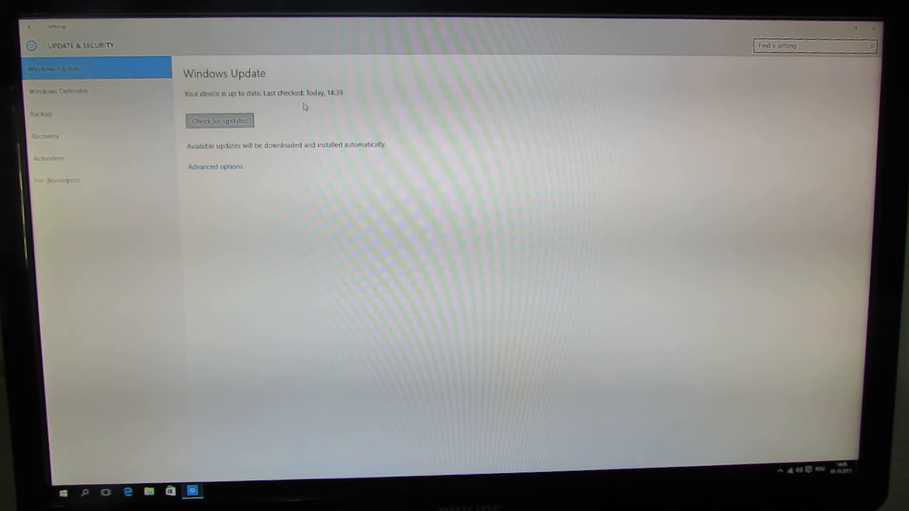
mouse_move(307, 107)
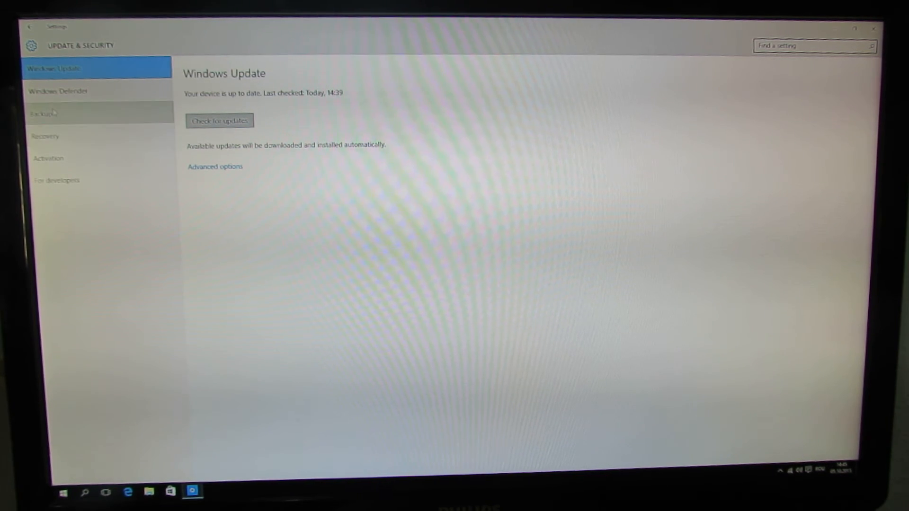
Browse Windows Defender, Activation, Recovery and Backup, then open Windows Update's Advanced options
click(59, 91)
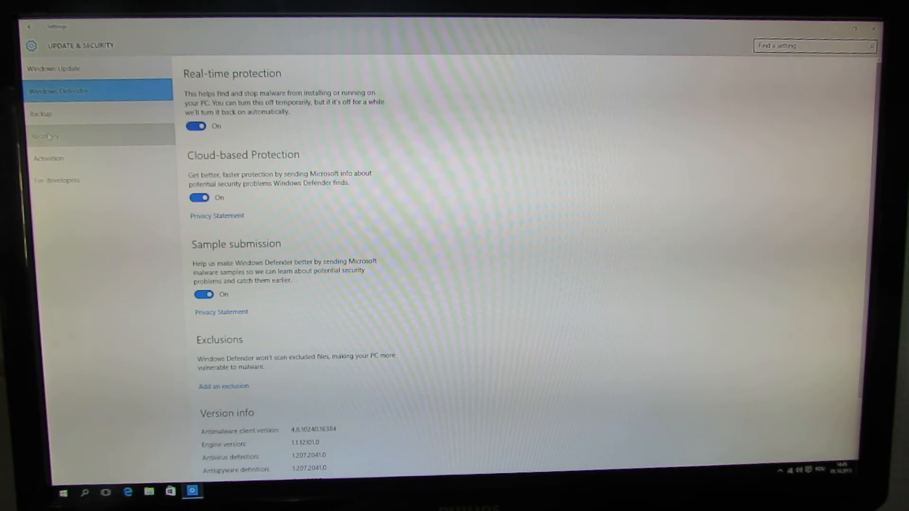
click(48, 158)
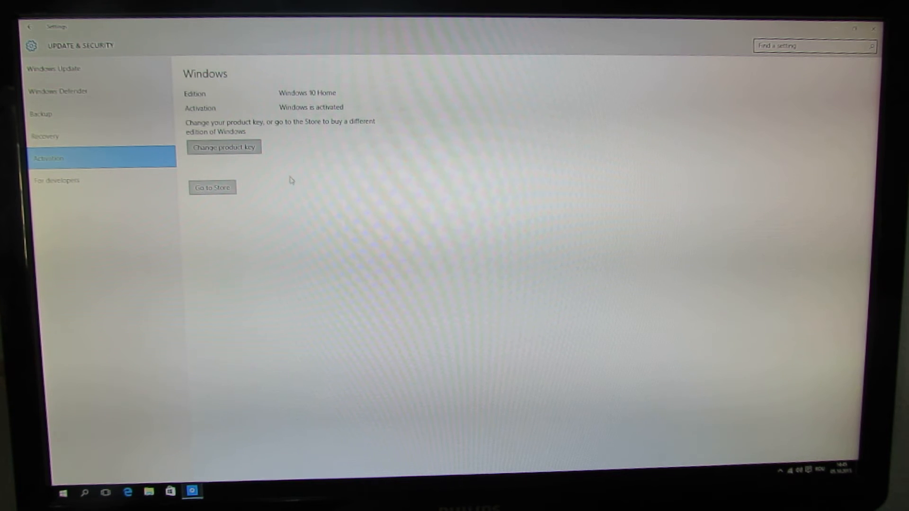
click(44, 137)
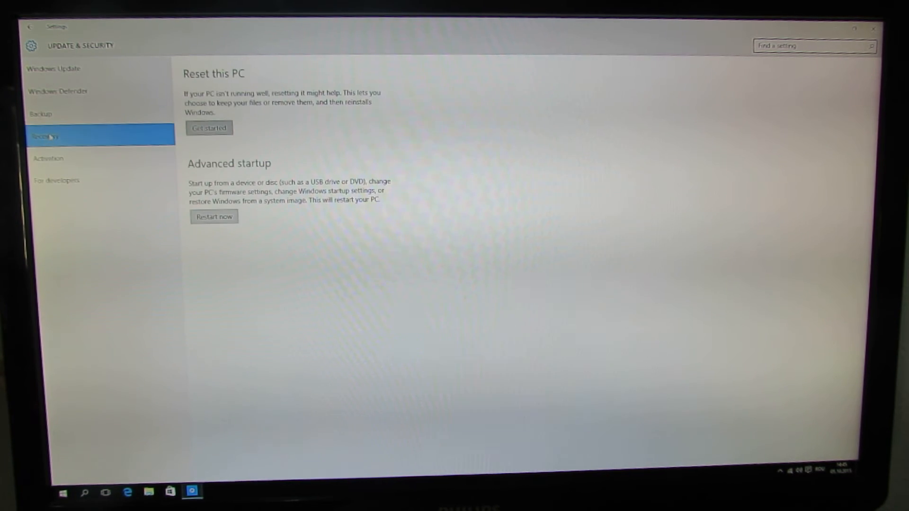
click(41, 114)
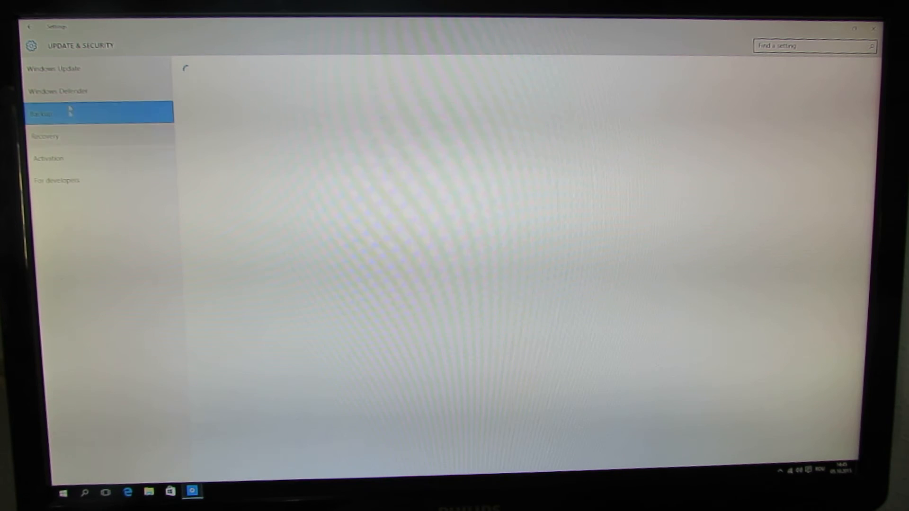
click(53, 68)
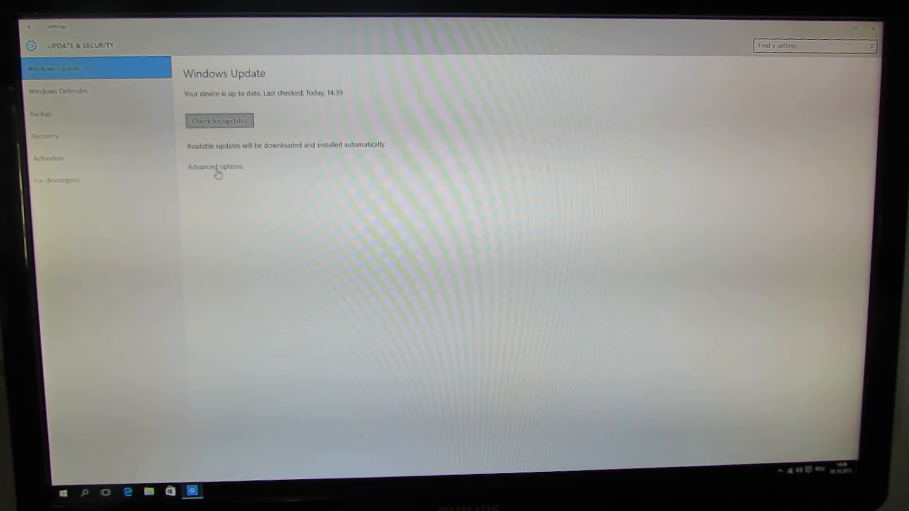
click(215, 167)
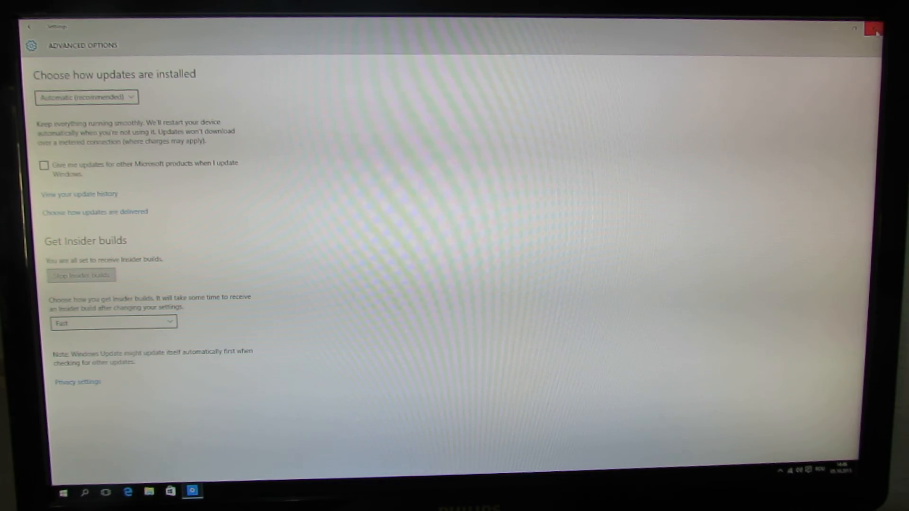
Close Windows Update settings, review Realtek's Advanced Settings page, and close the volume panel
click(875, 30)
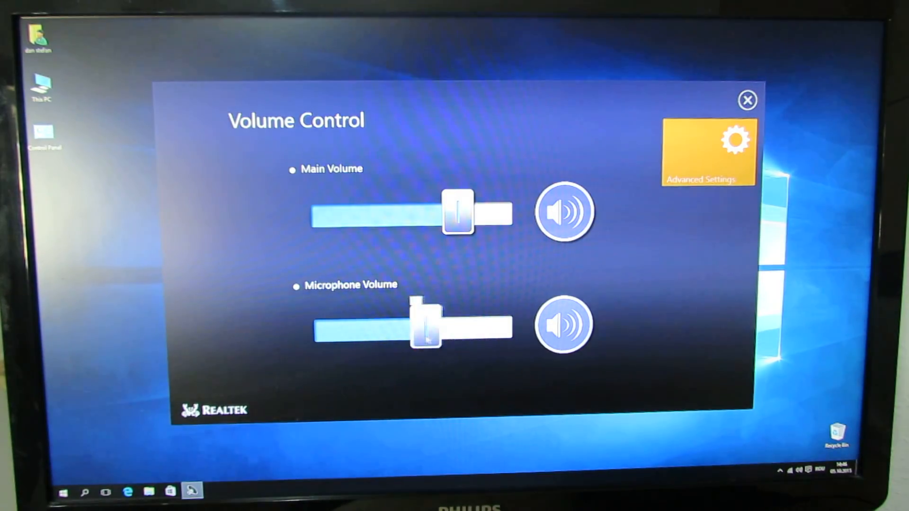
click(708, 152)
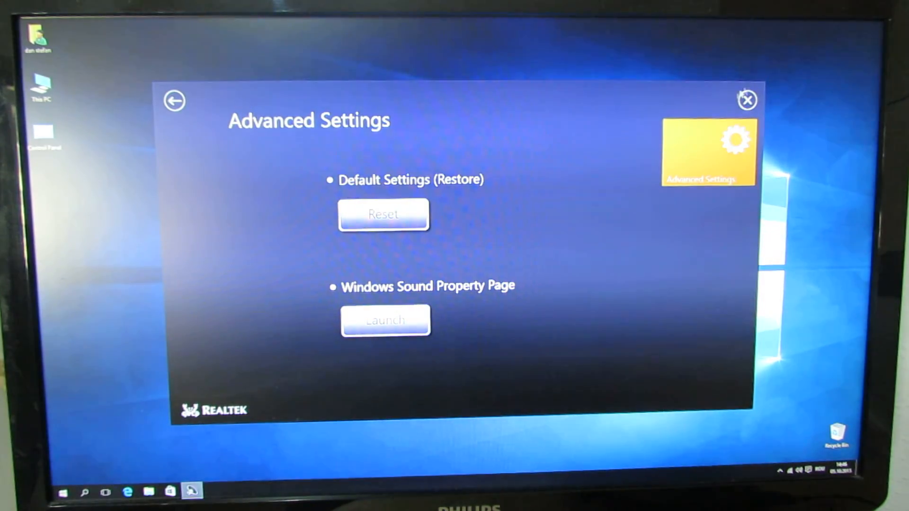
click(747, 100)
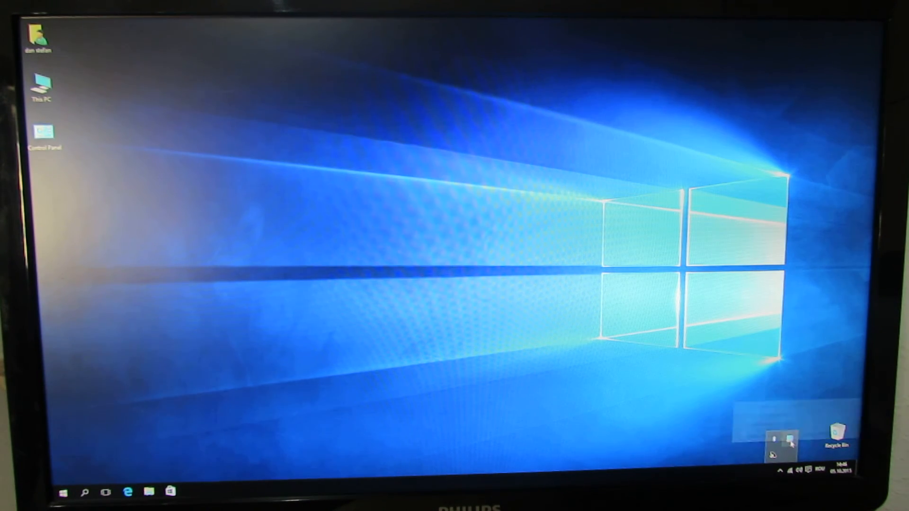
Check the 3D page in Intel HD Graphics Control Panel, go back, and close it
right_click(773, 441)
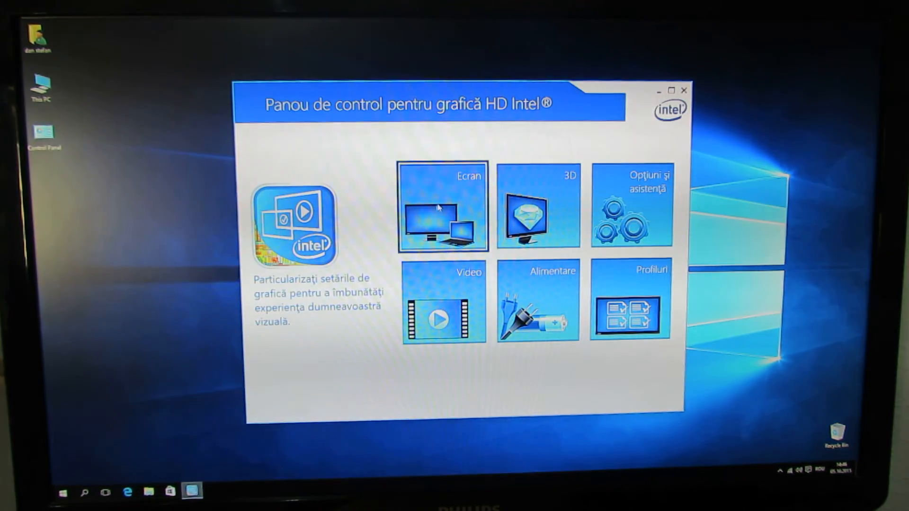
click(537, 206)
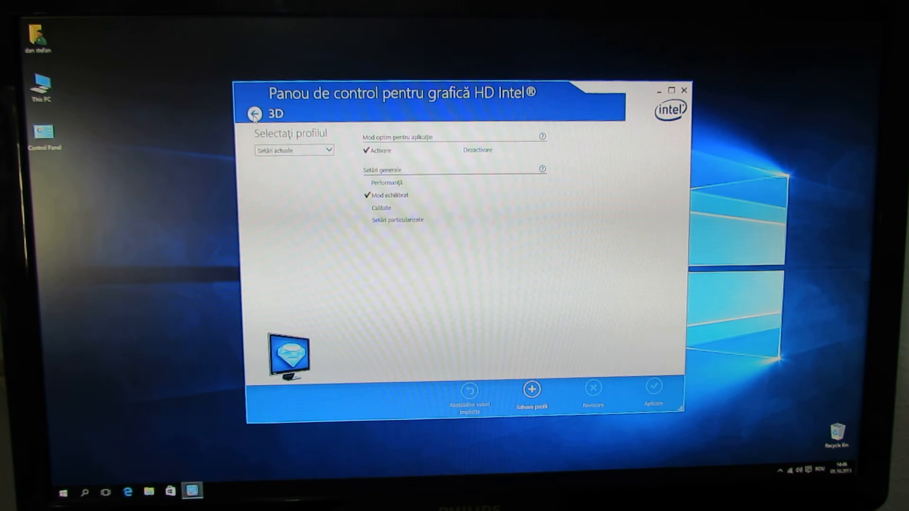
click(254, 113)
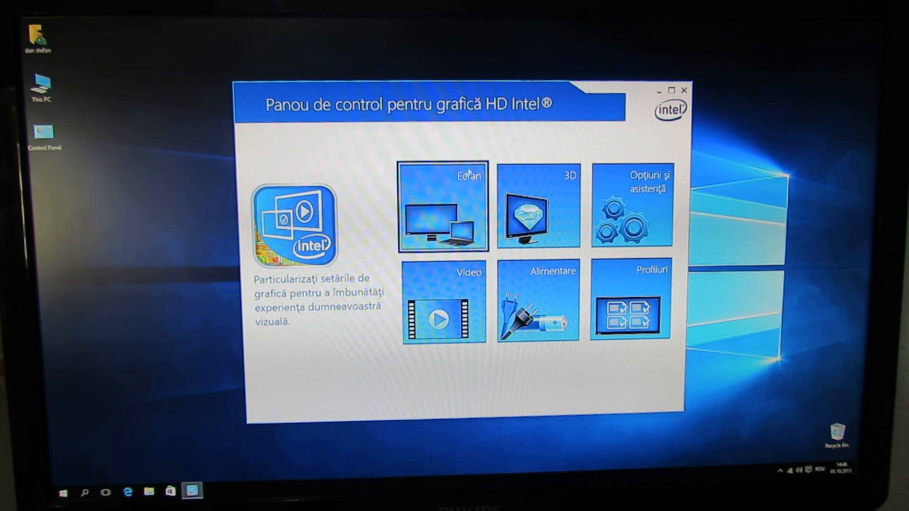
click(444, 207)
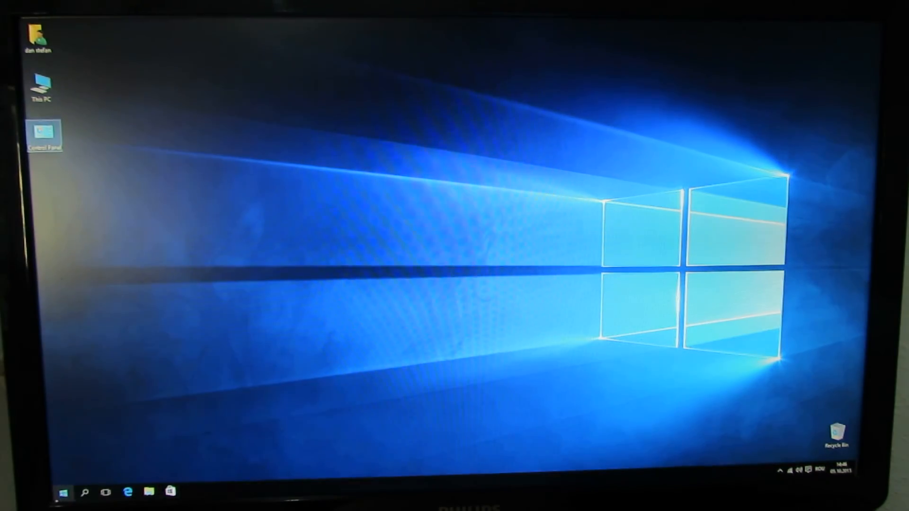
Launch Weather from the Start menu's All apps list, close it, and reopen Start
click(62, 494)
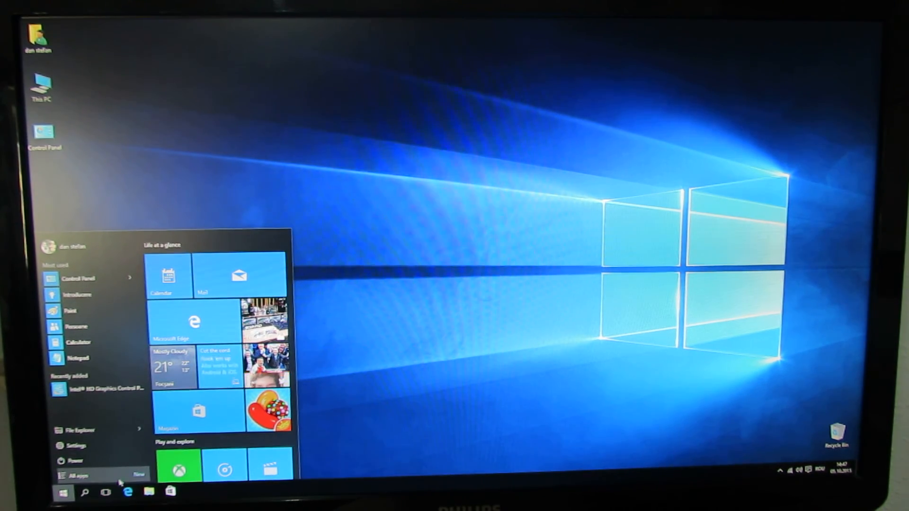
click(78, 476)
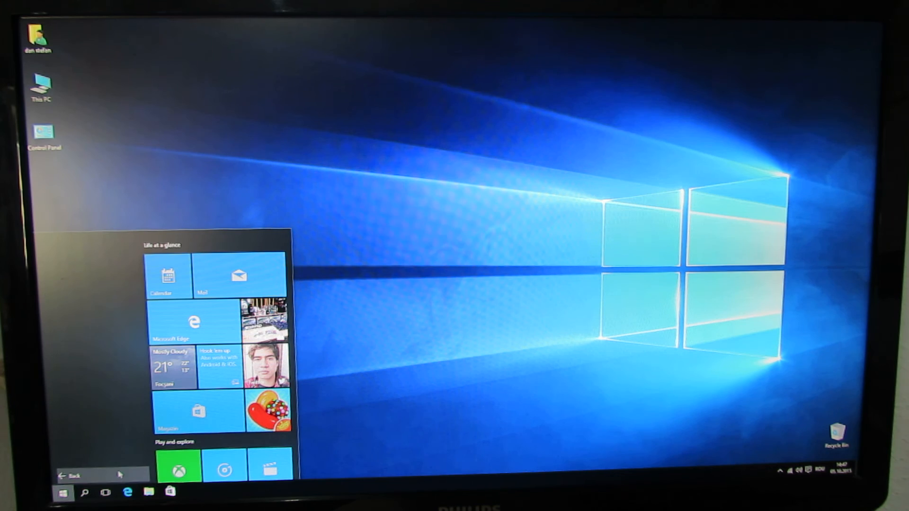
click(72, 476)
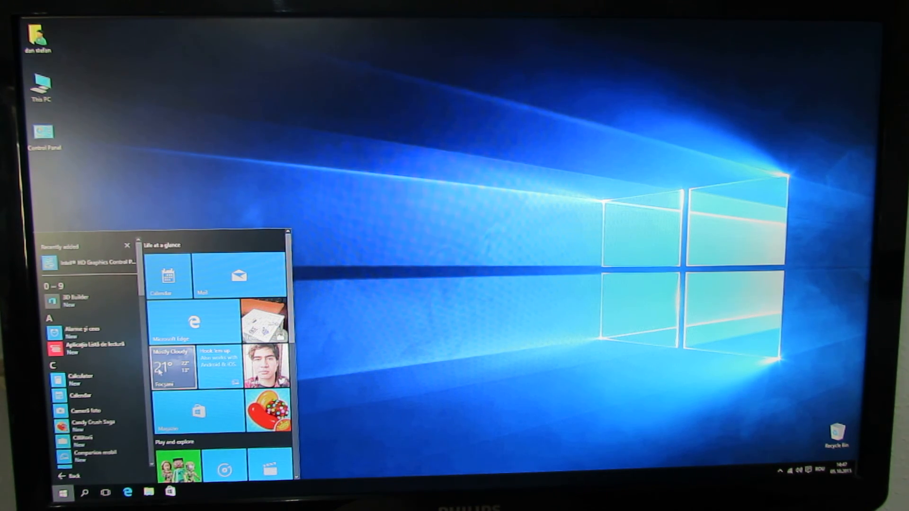
click(202, 411)
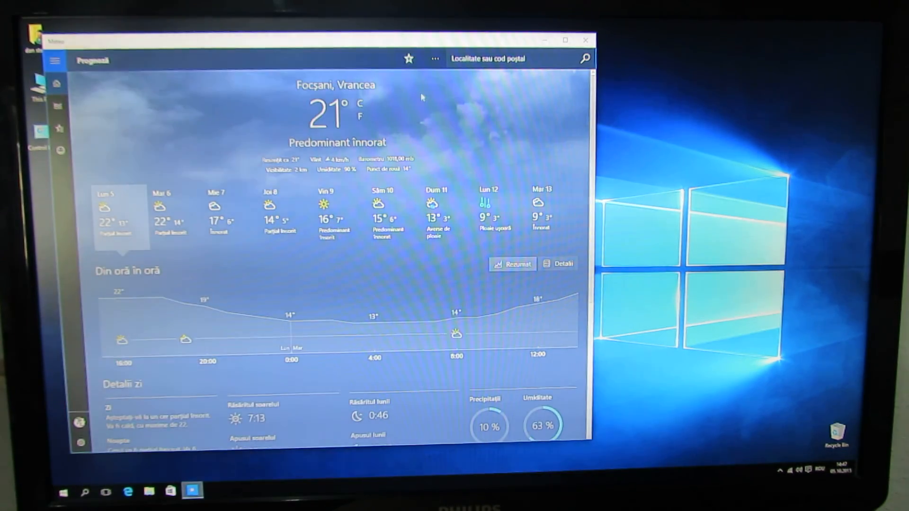
click(584, 40)
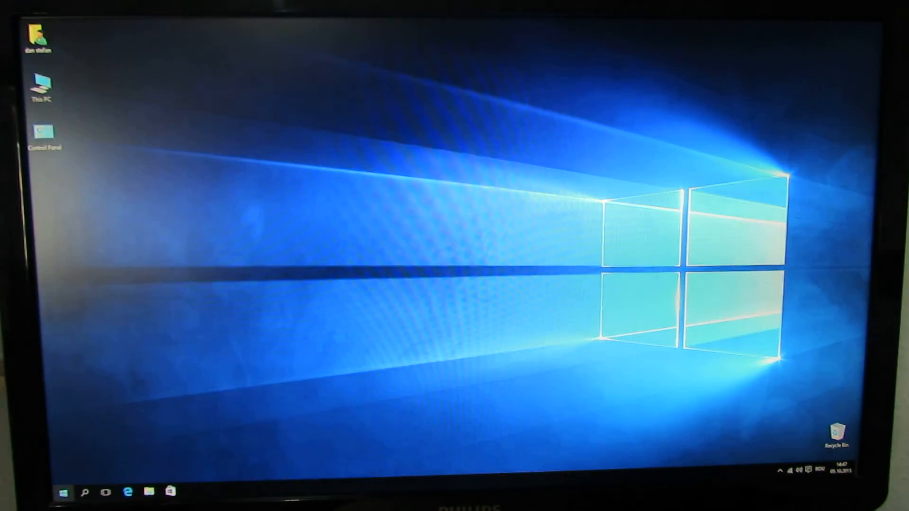
click(63, 493)
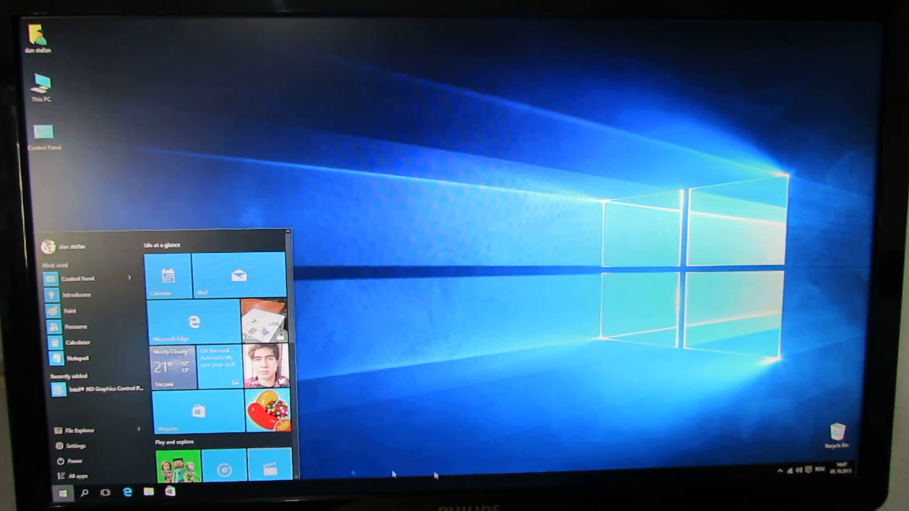
Turn on tablet mode, open the Store full-screen, switch tablet mode off, and close Store
click(800, 470)
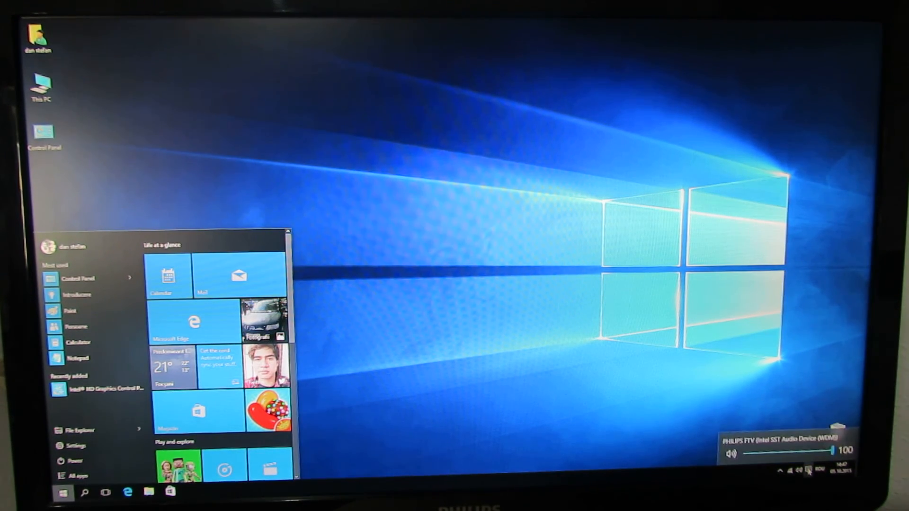
click(808, 469)
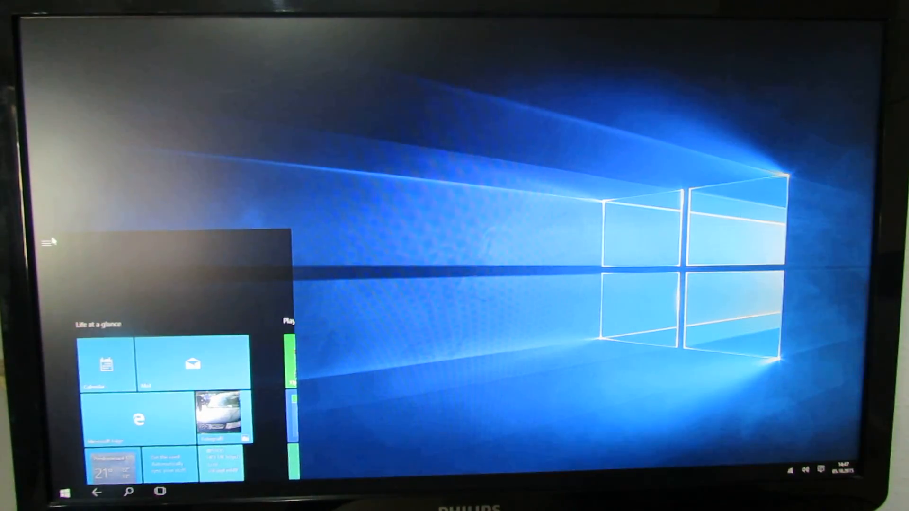
click(64, 492)
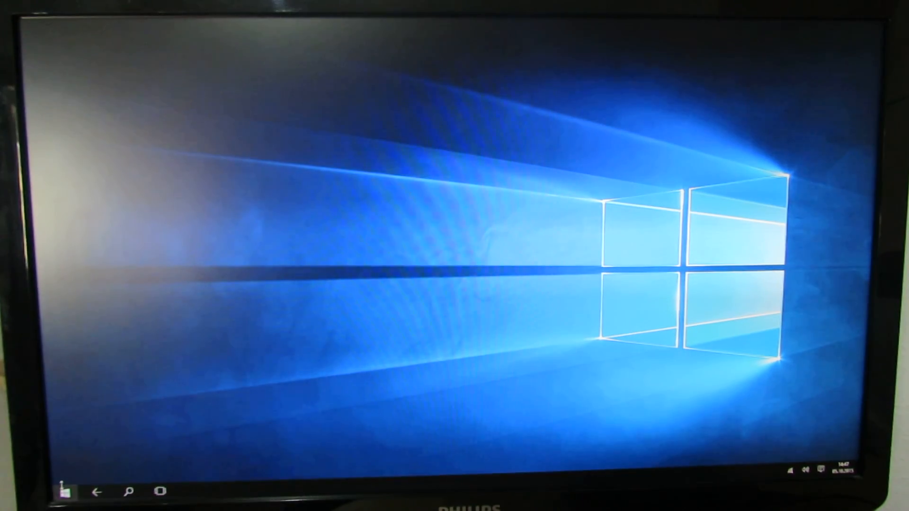
click(64, 491)
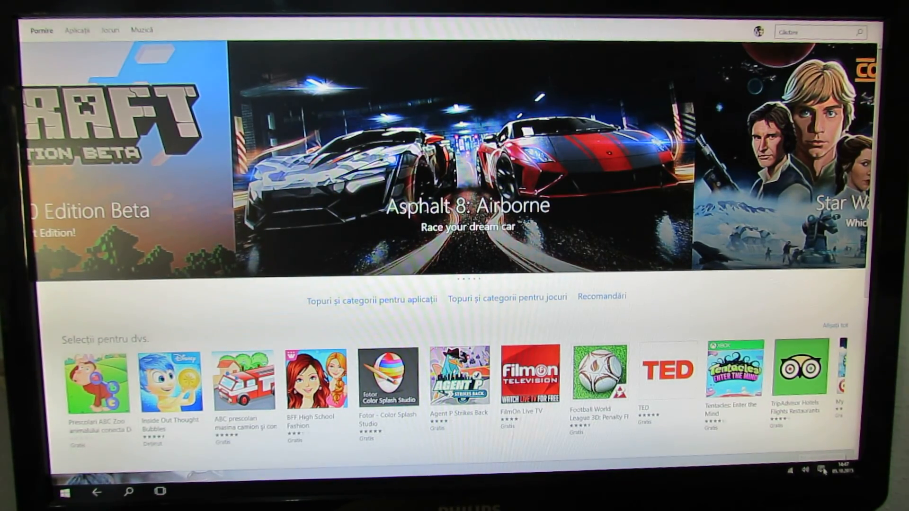
click(811, 487)
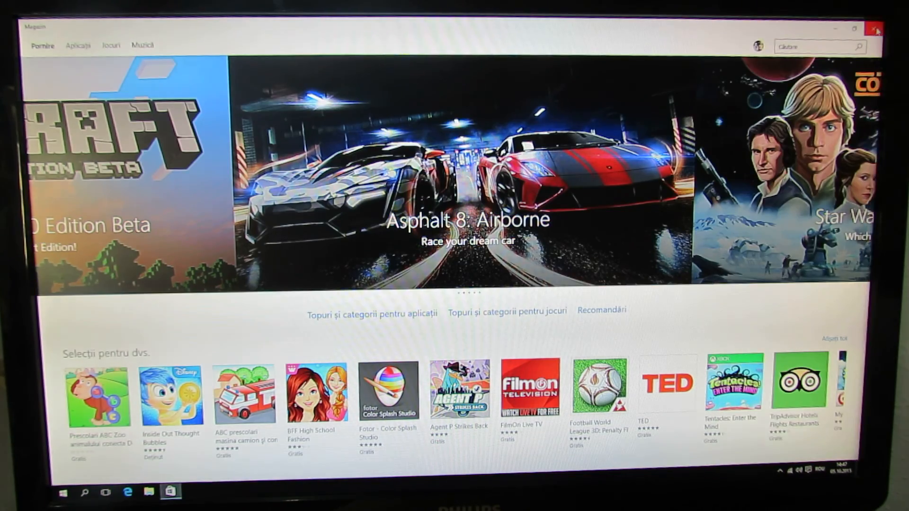
click(877, 29)
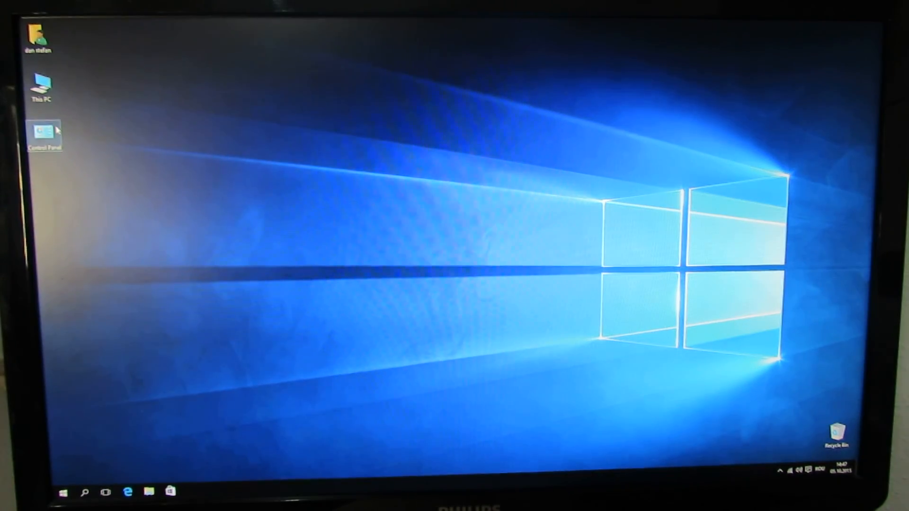
Reopen Control Panel from the desktop icon and enter System and Security
double_click(42, 134)
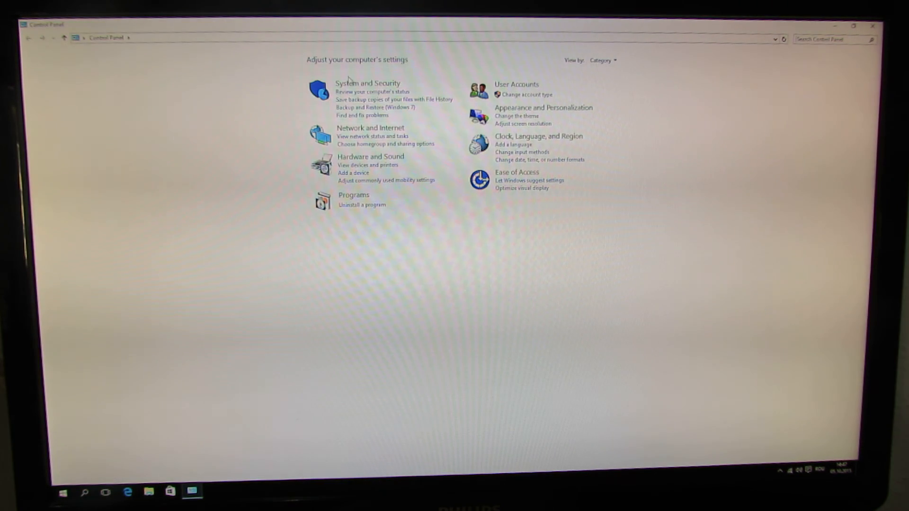
click(368, 83)
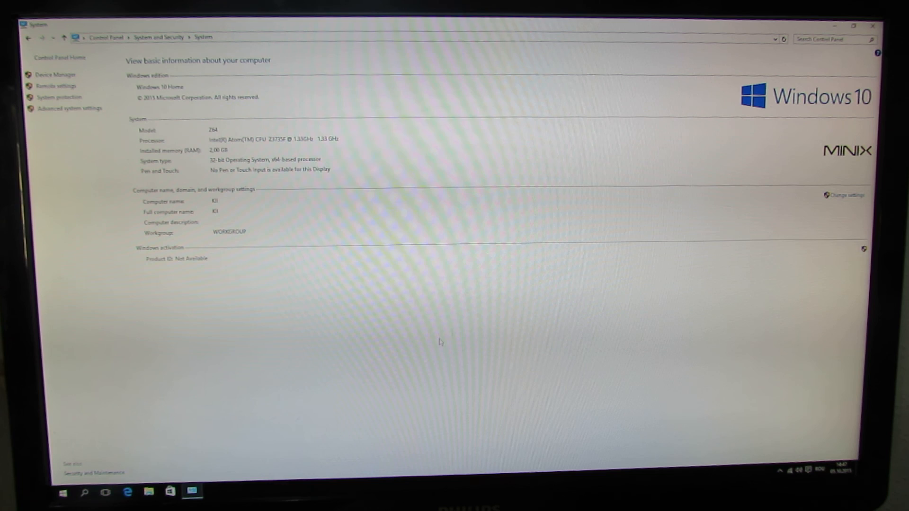